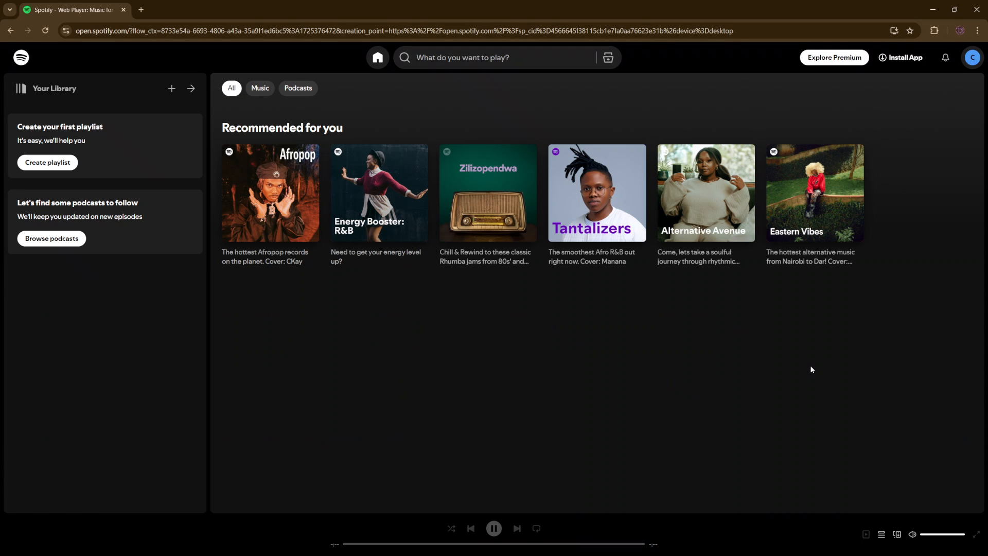
Open Settings from the profile avatar menu at the top right
scroll(down, 3)
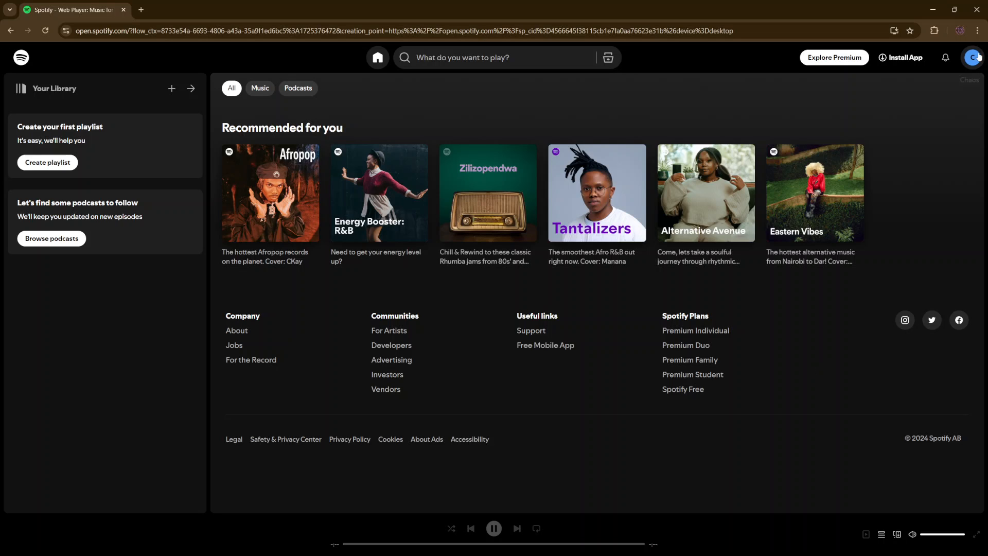
click(973, 57)
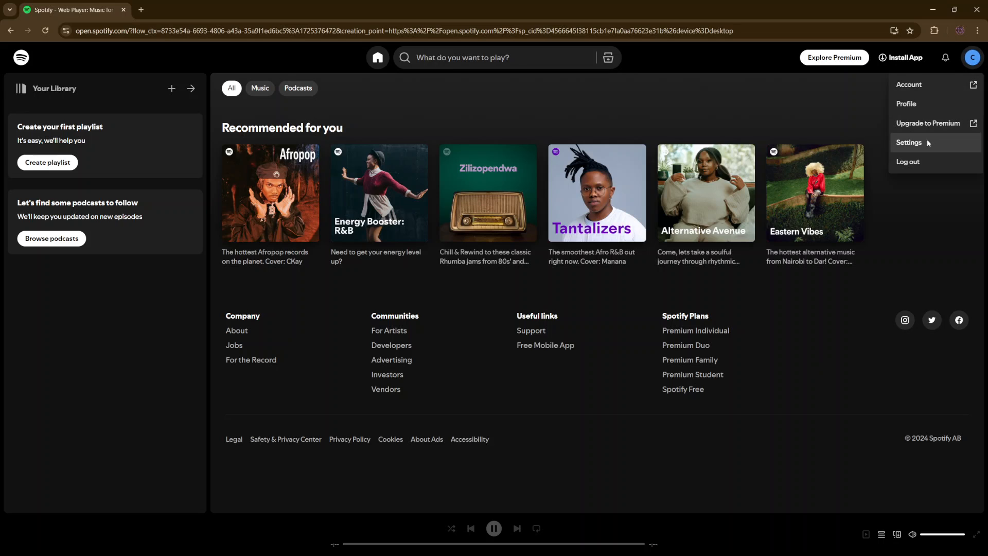
click(909, 142)
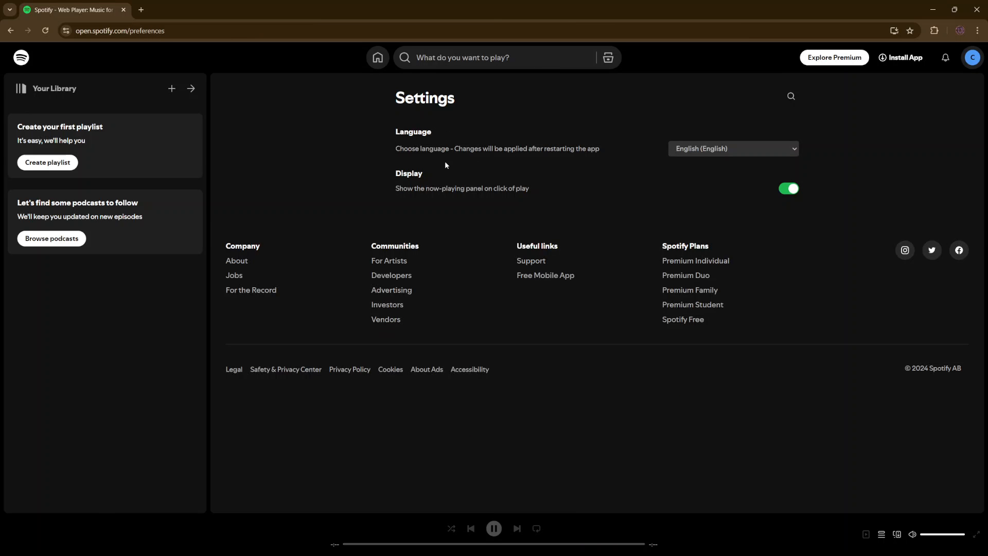
mouse_move(806, 154)
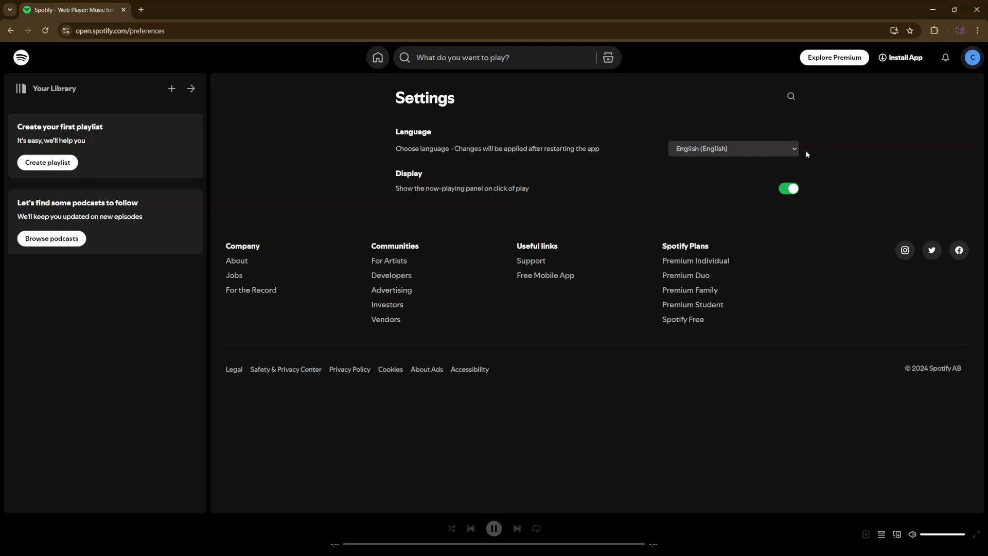
Select Afrikaans in the Language dropdown
click(733, 148)
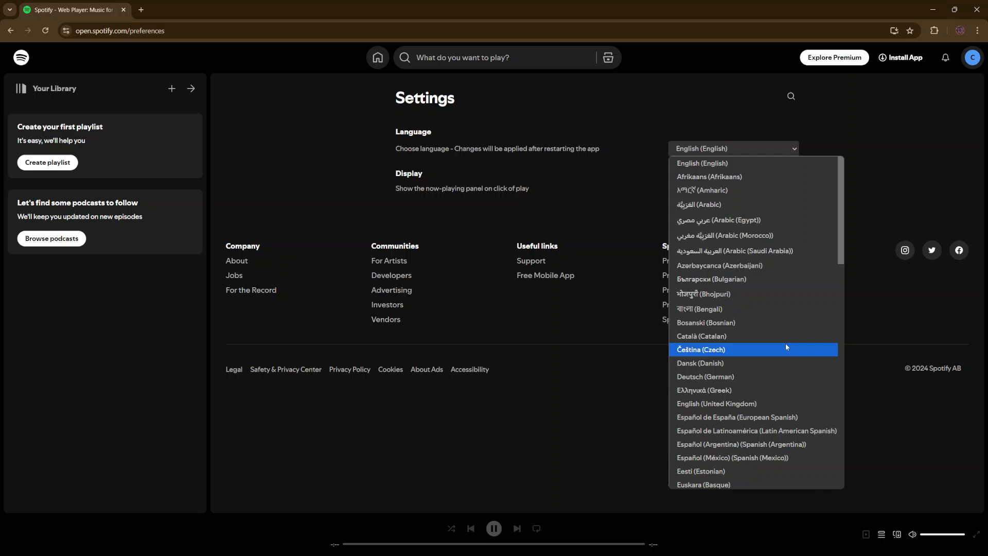
mouse_move(751, 177)
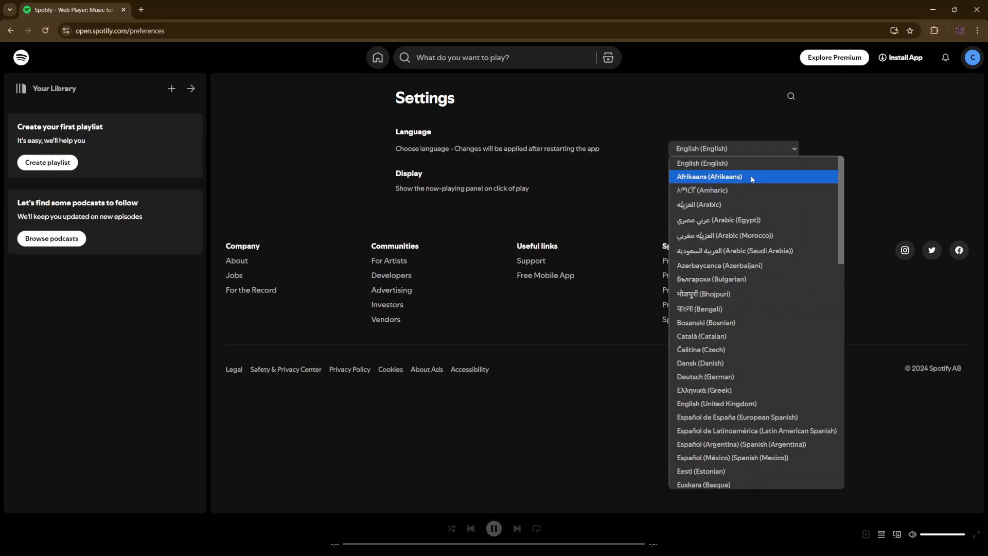
click(709, 177)
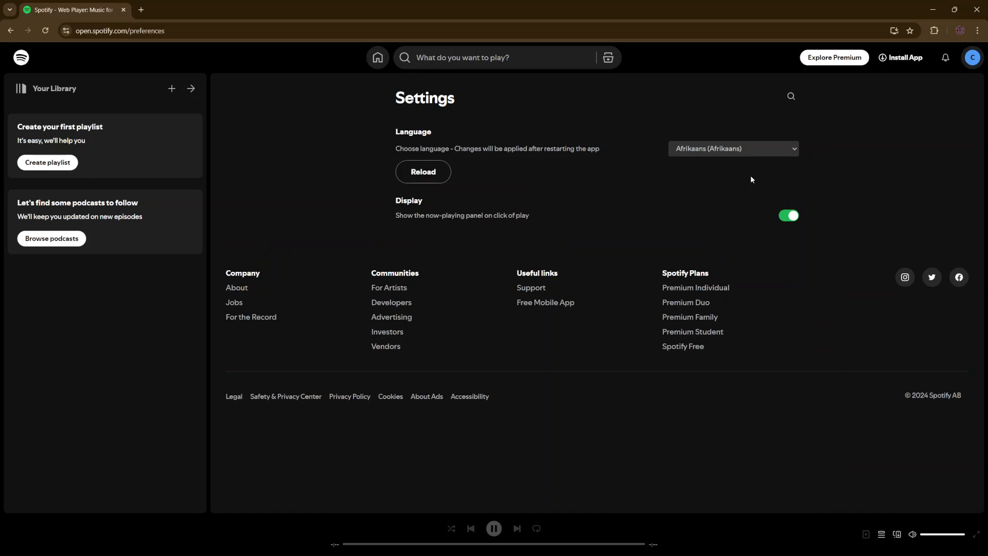
mouse_move(424, 171)
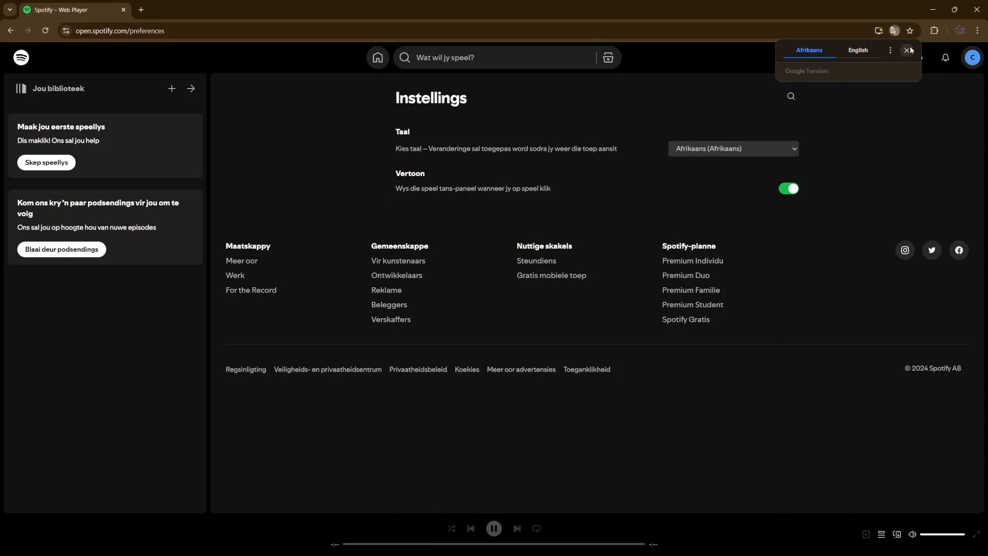
Select Arabic in the Language dropdown, dismissing the Google Translate popup before and after
click(908, 51)
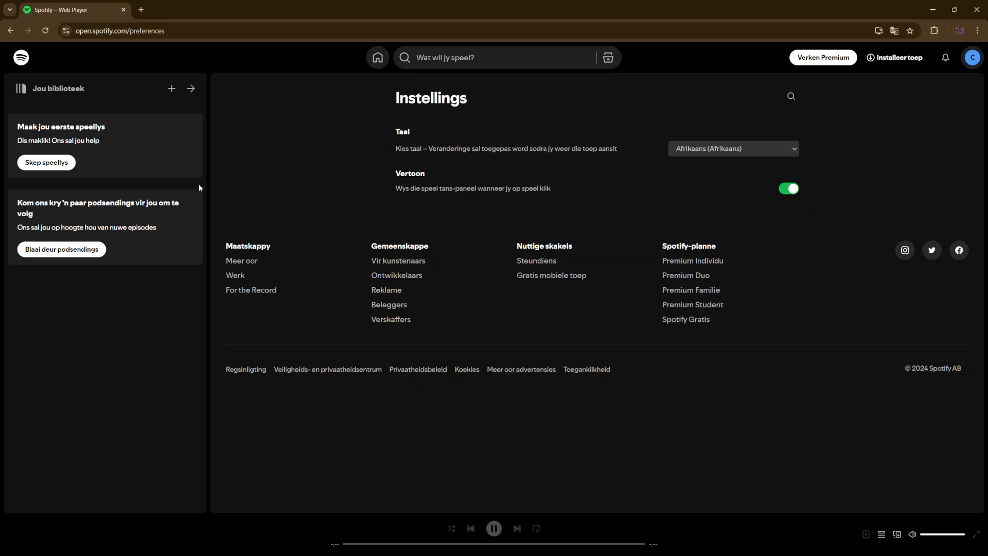
mouse_move(706, 202)
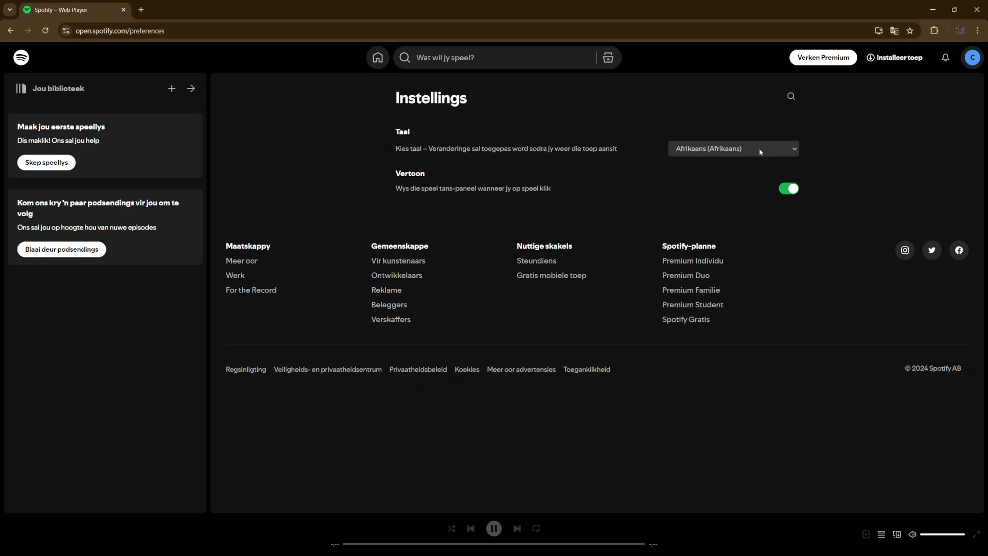
click(733, 148)
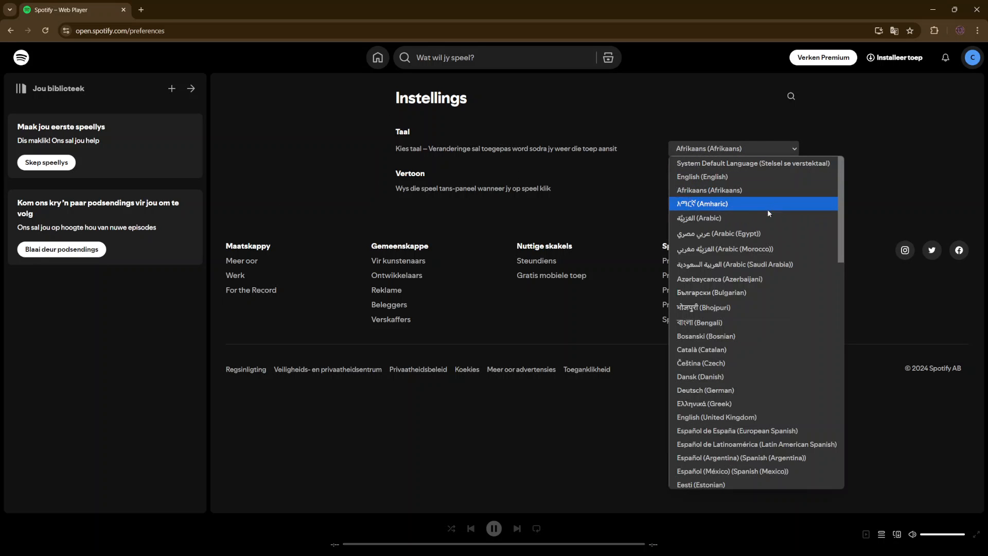
click(699, 217)
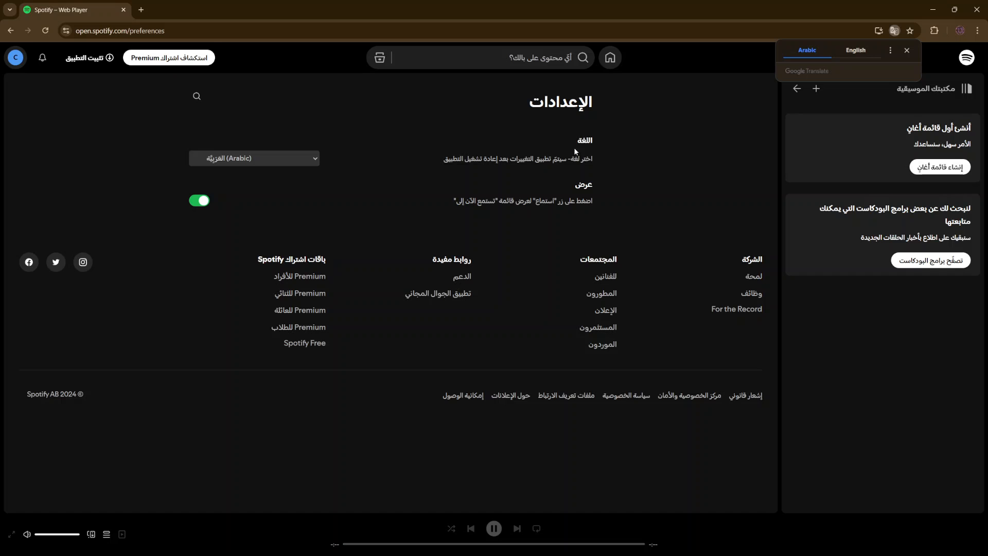
click(906, 50)
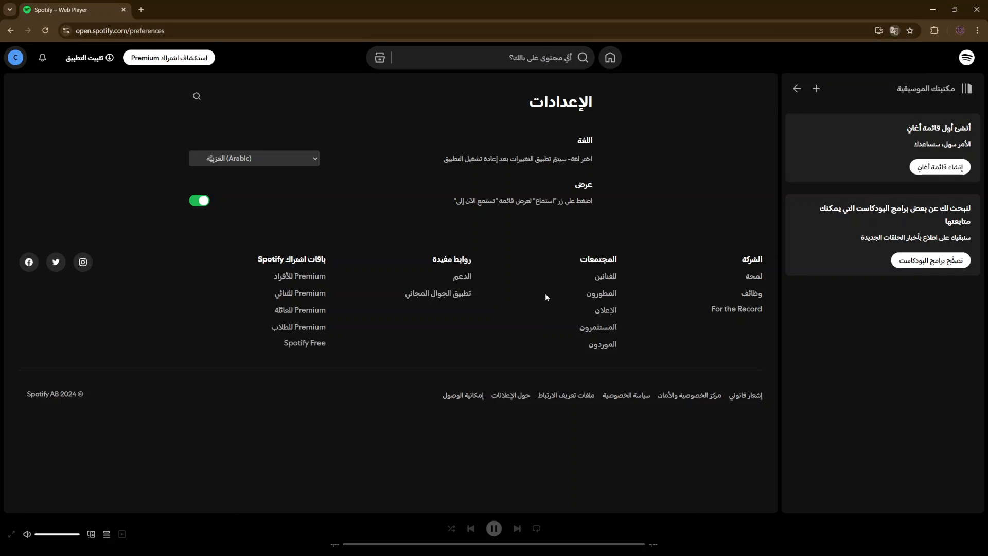
mouse_move(339, 278)
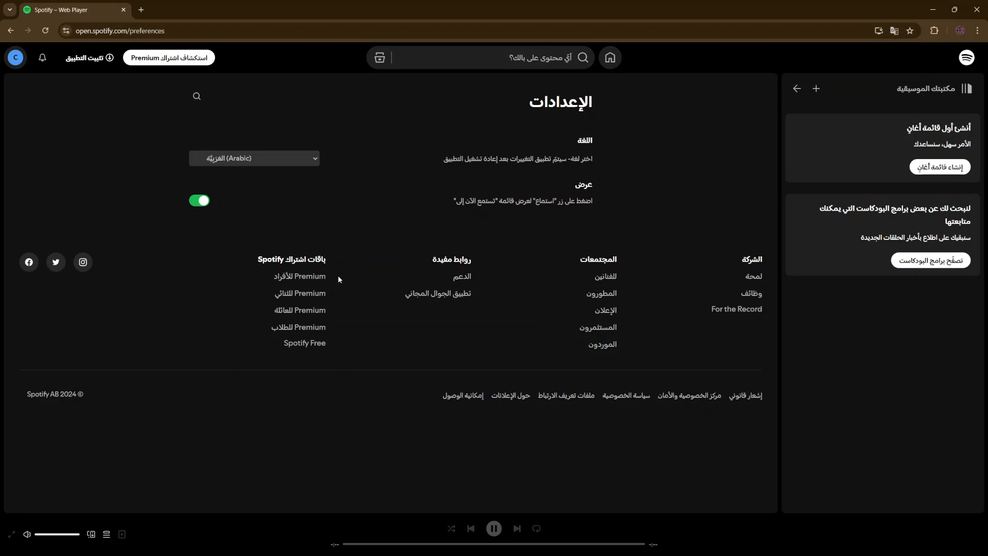